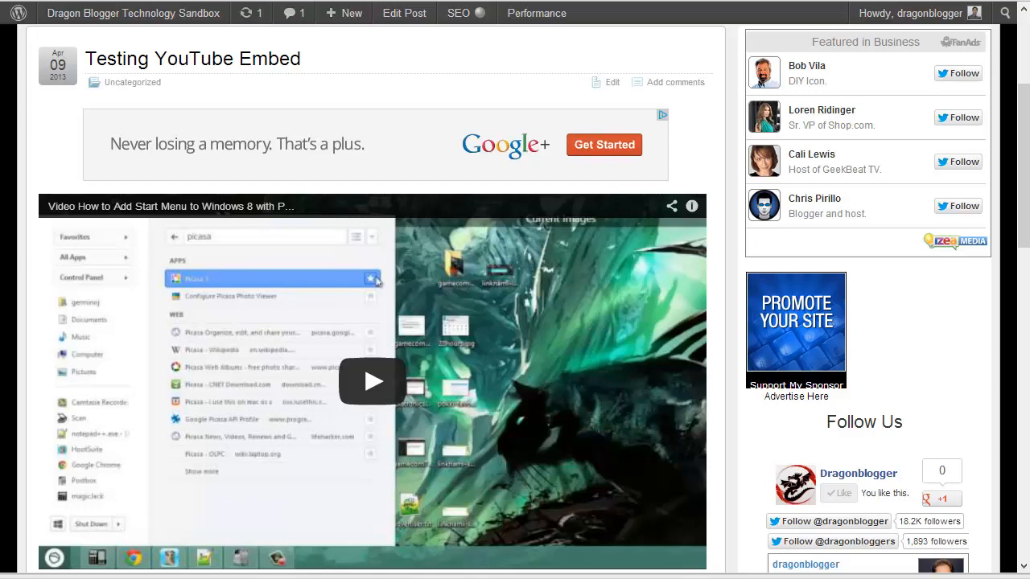
Step: Return to the post editor and reopen the post draft preview
{"action": "left_click", "coordinate": [404, 13]}
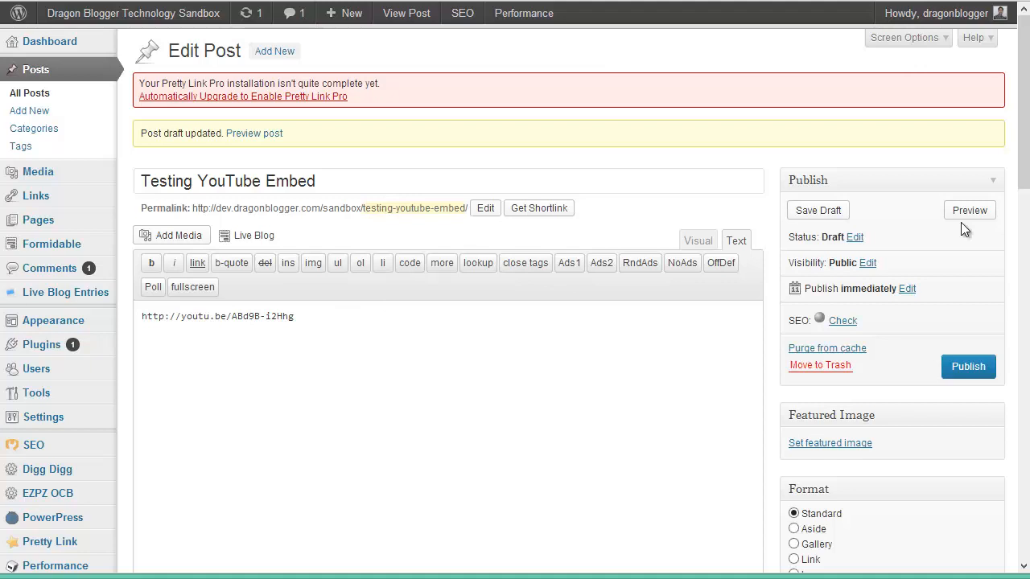
{"action": "left_click", "coordinate": [969, 209]}
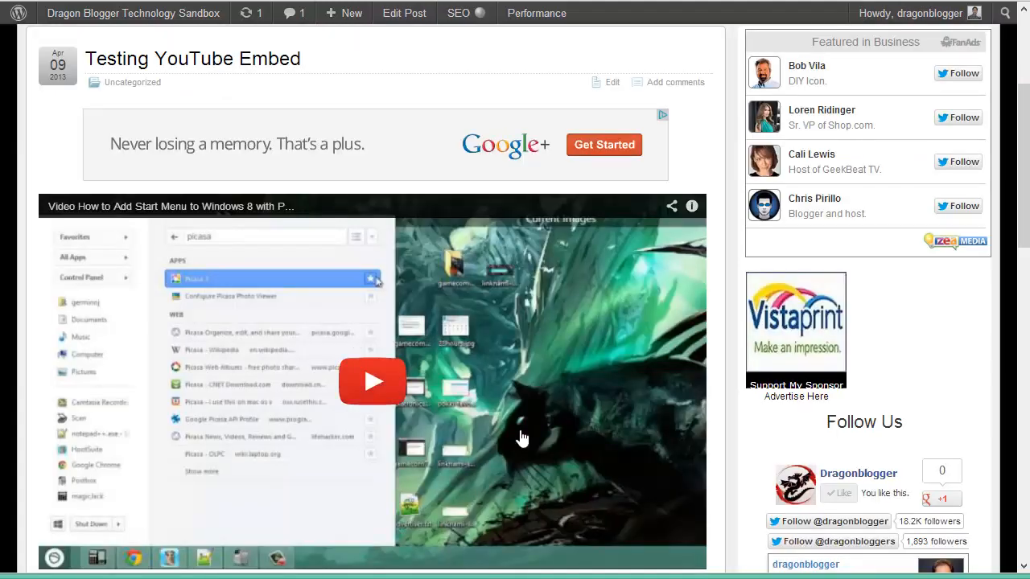
{"action": "scroll", "scroll_direction": "down", "scroll_amount": 3}
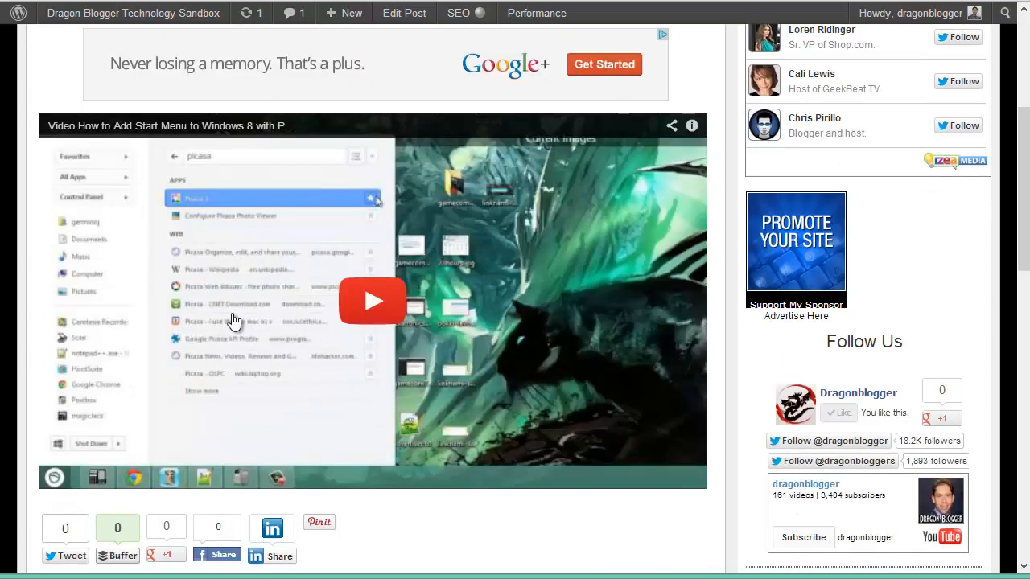
{"action": "mouse_move", "coordinate": [309, 332]}
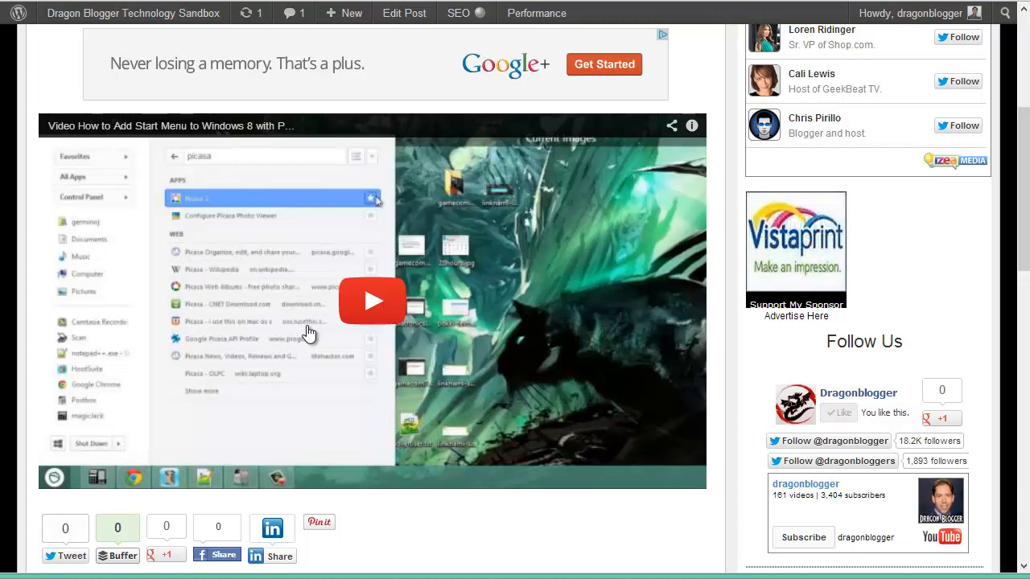
{"action": "mouse_move", "coordinate": [342, 330]}
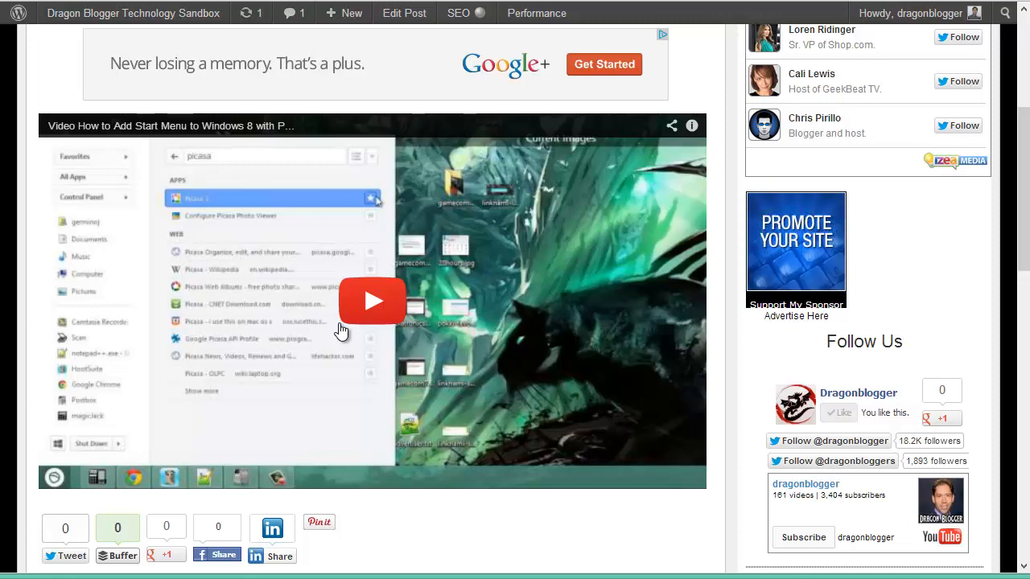
Step: Play the embedded YouTube video and check its playback quality via the gear settings
{"action": "left_click", "coordinate": [372, 301]}
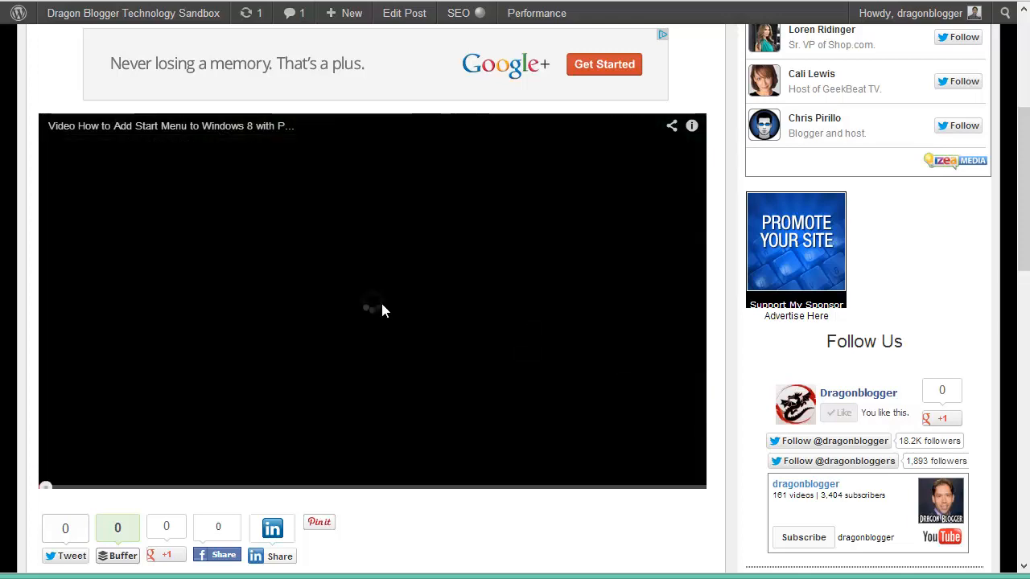
{"action": "left_click", "coordinate": [374, 303]}
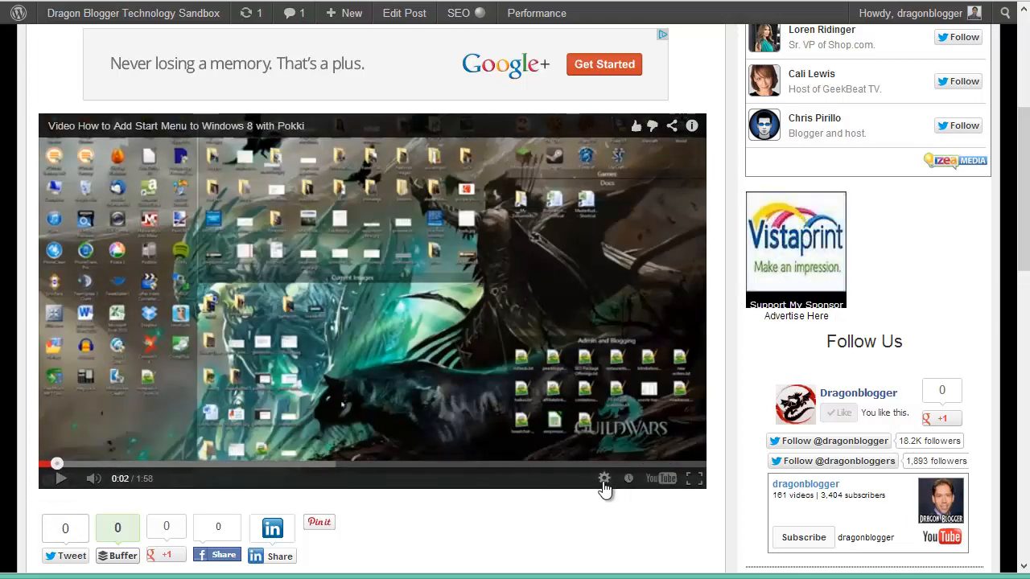
{"action": "left_click", "coordinate": [604, 478]}
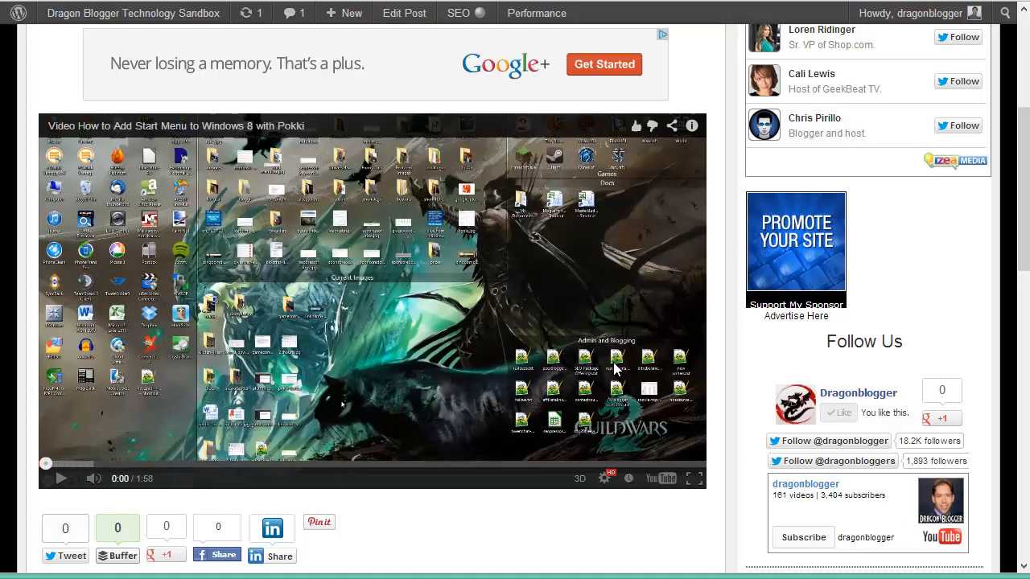
{"action": "mouse_move", "coordinate": [63, 486]}
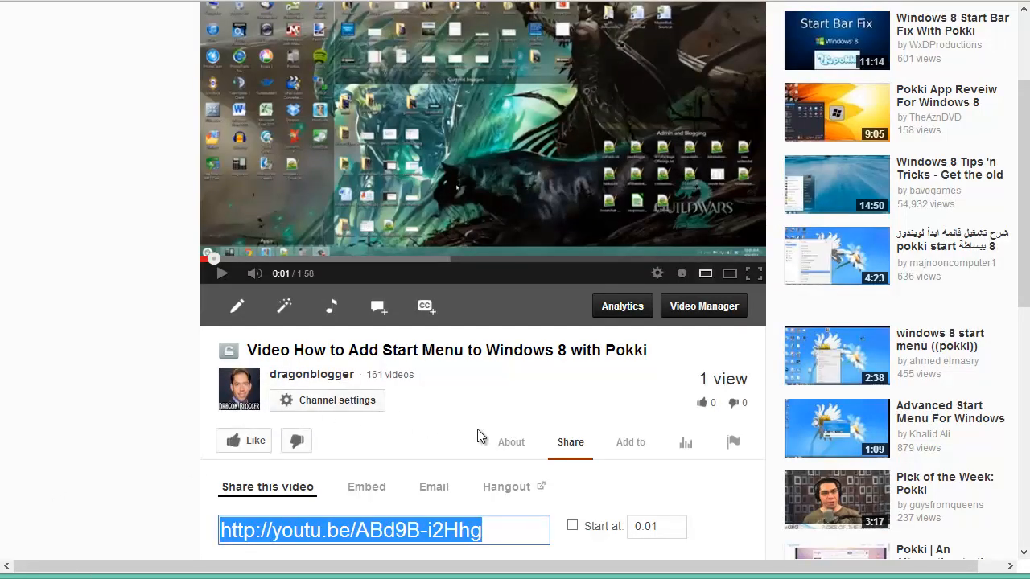
{"action": "mouse_move", "coordinate": [550, 379]}
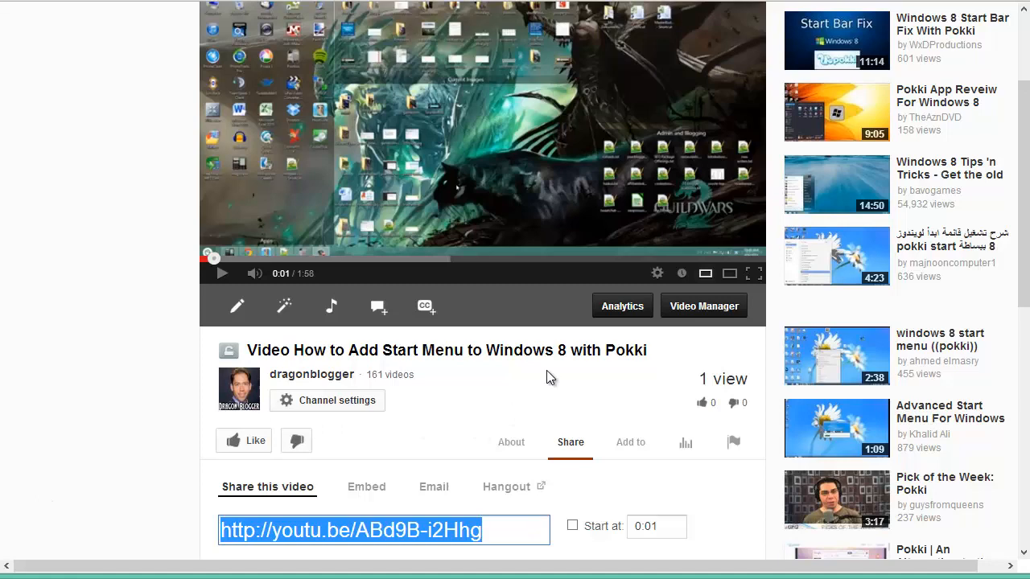
Step: Show the iframe embed code under Share for the Pokki start-menu video
{"action": "scroll", "scroll_direction": "down", "scroll_amount": 3}
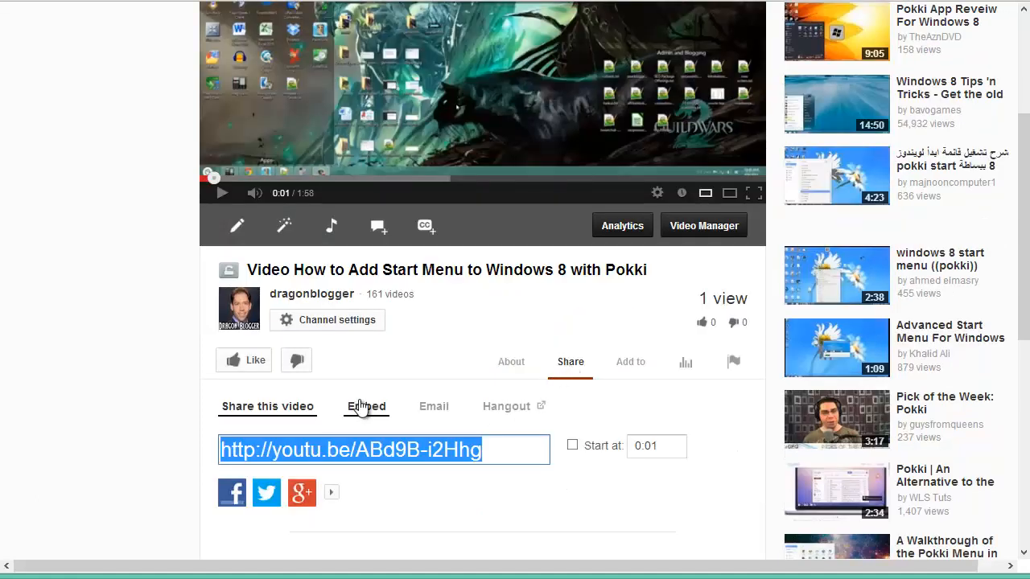
{"action": "left_click", "coordinate": [366, 405]}
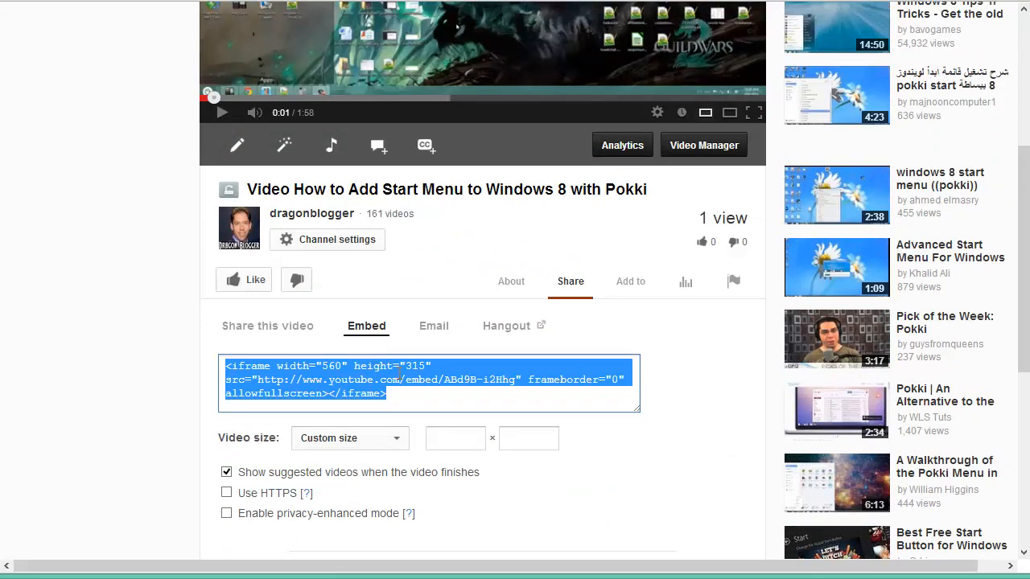
Step: Set a custom embed size of 830 wide (467 high) and select the resulting iframe code
{"action": "left_click", "coordinate": [349, 438]}
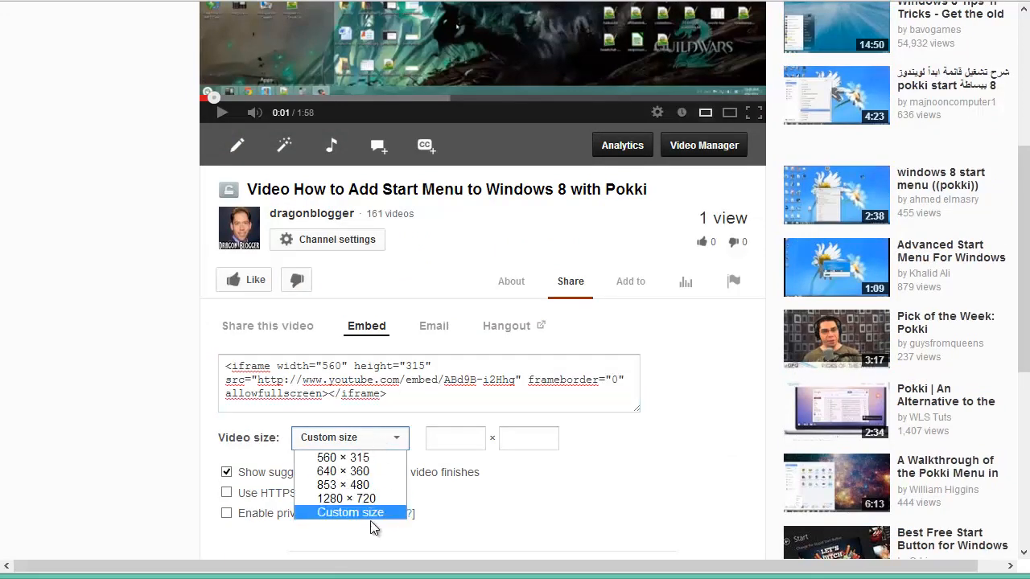
{"action": "left_click", "coordinate": [351, 512]}
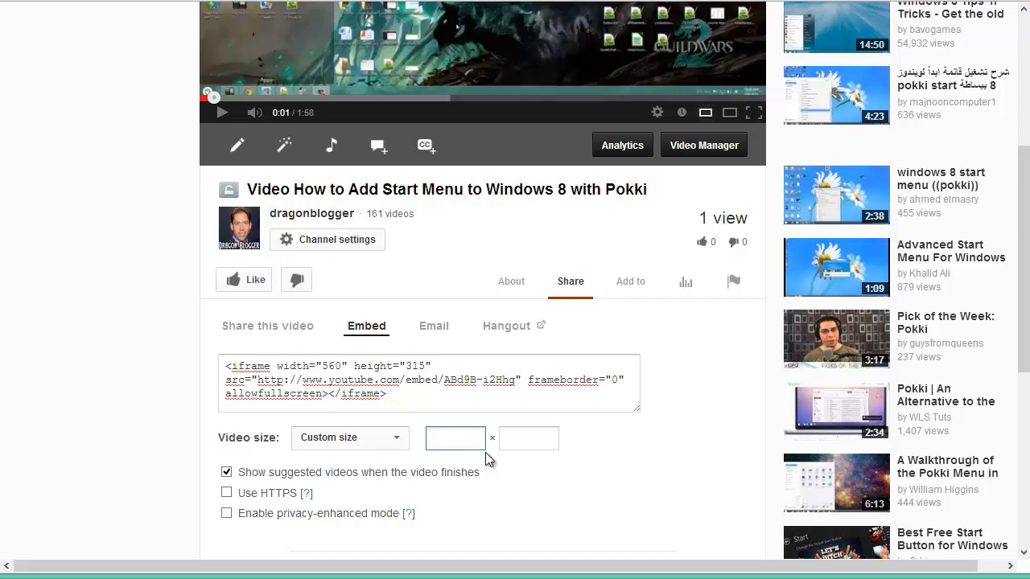
{"action": "type", "text": "600"}
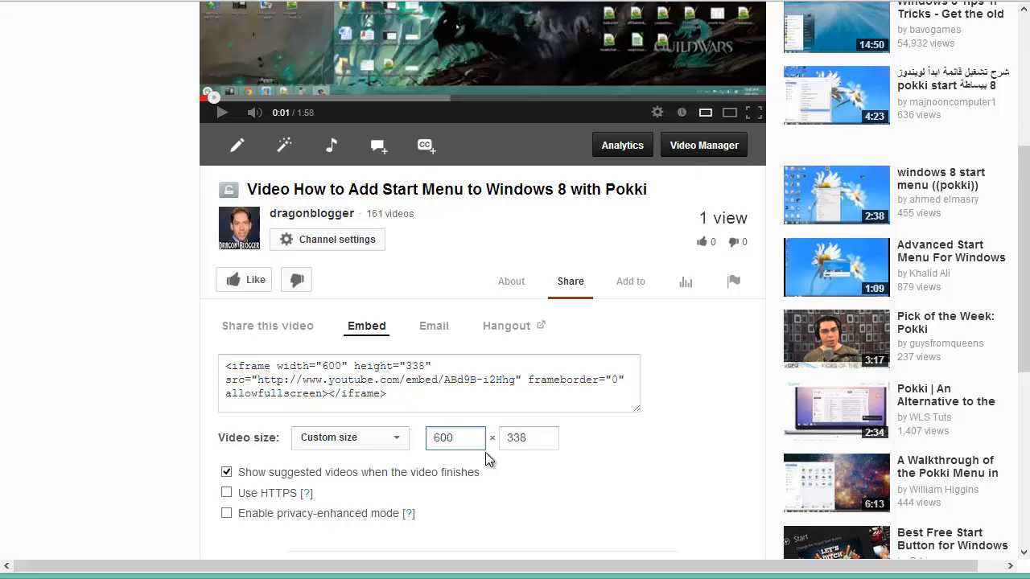
{"action": "left_click", "coordinate": [454, 438]}
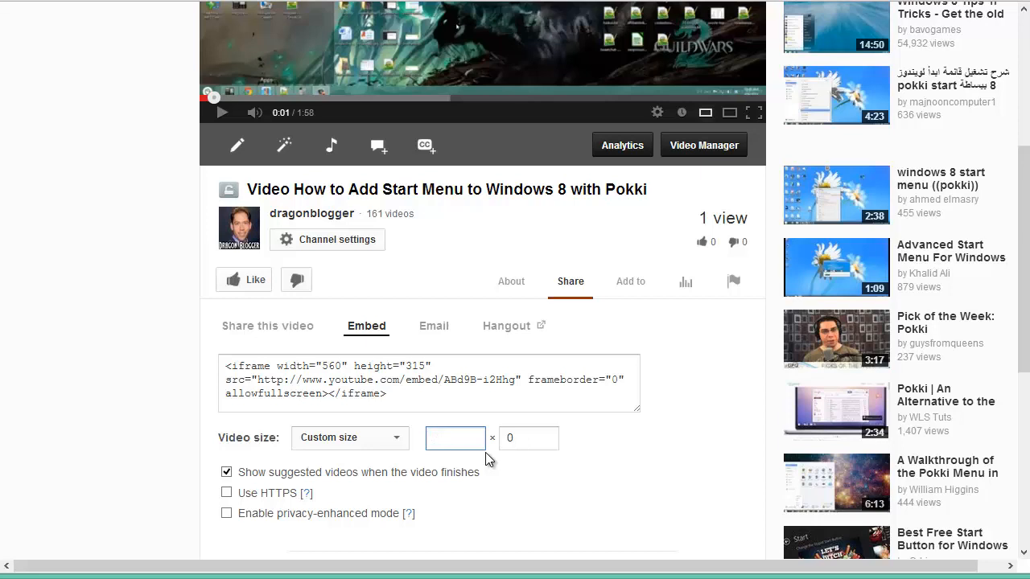
{"action": "type", "text": "830"}
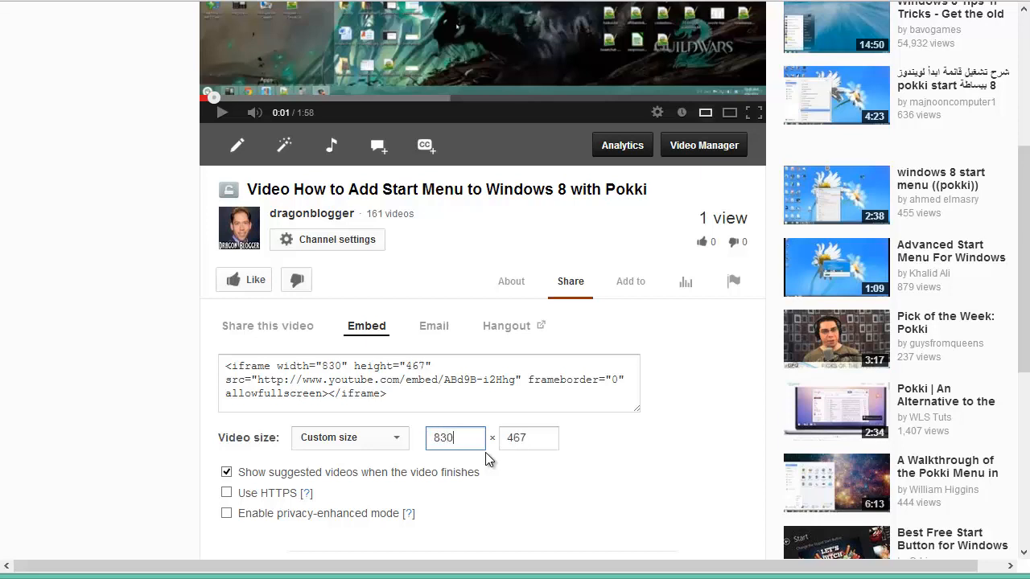
{"action": "mouse_move", "coordinate": [464, 449]}
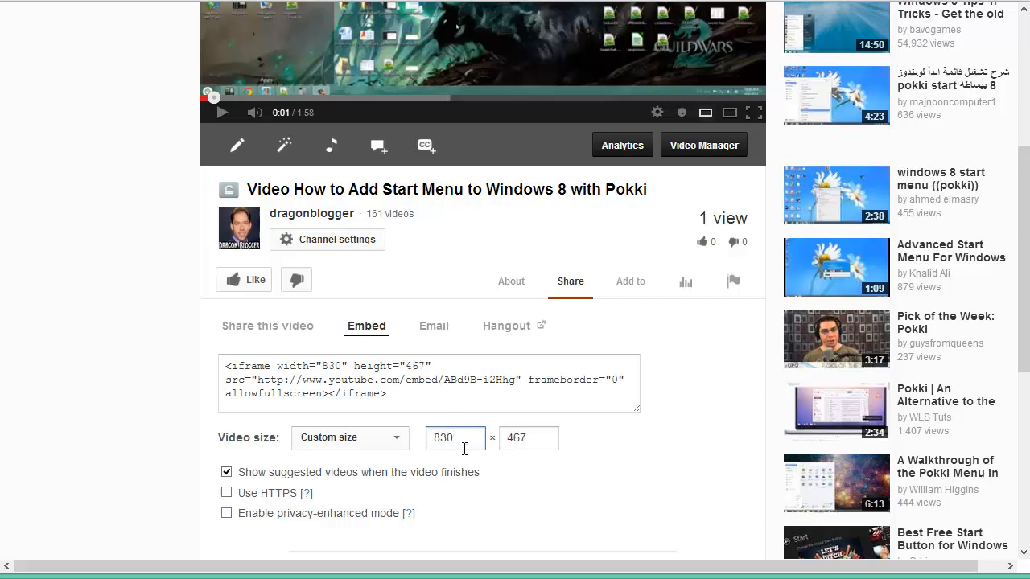
{"action": "left_click", "coordinate": [528, 438]}
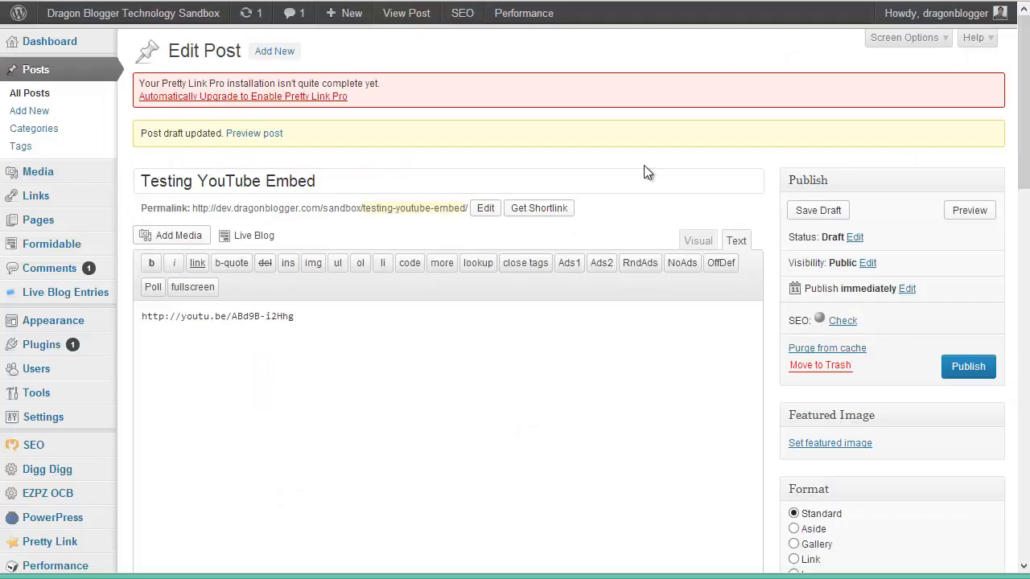
Step: Place the cursor in the post text where the 830 × 467 iframe embed goes
{"action": "left_click", "coordinate": [566, 360]}
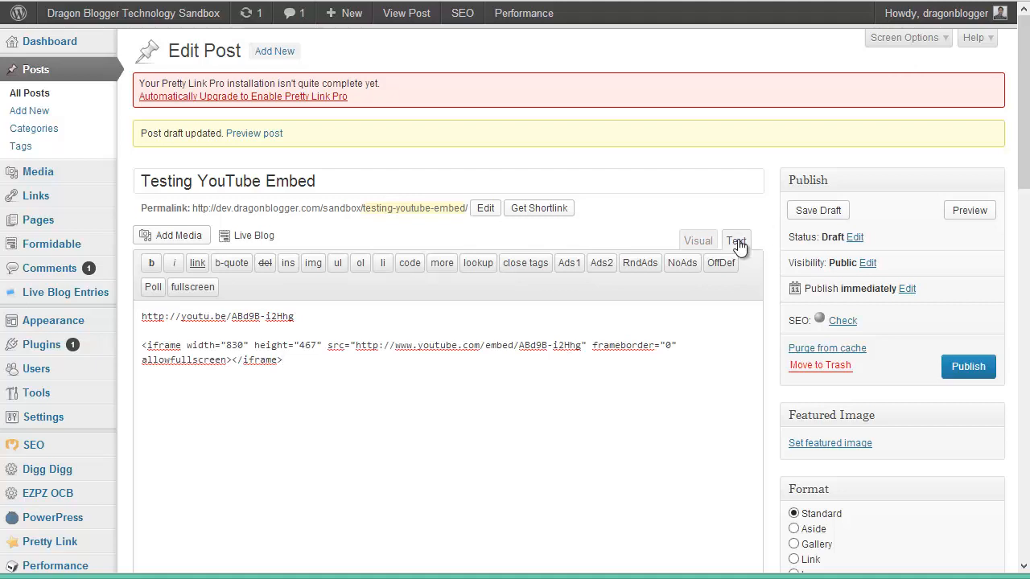
{"action": "mouse_move", "coordinate": [679, 250]}
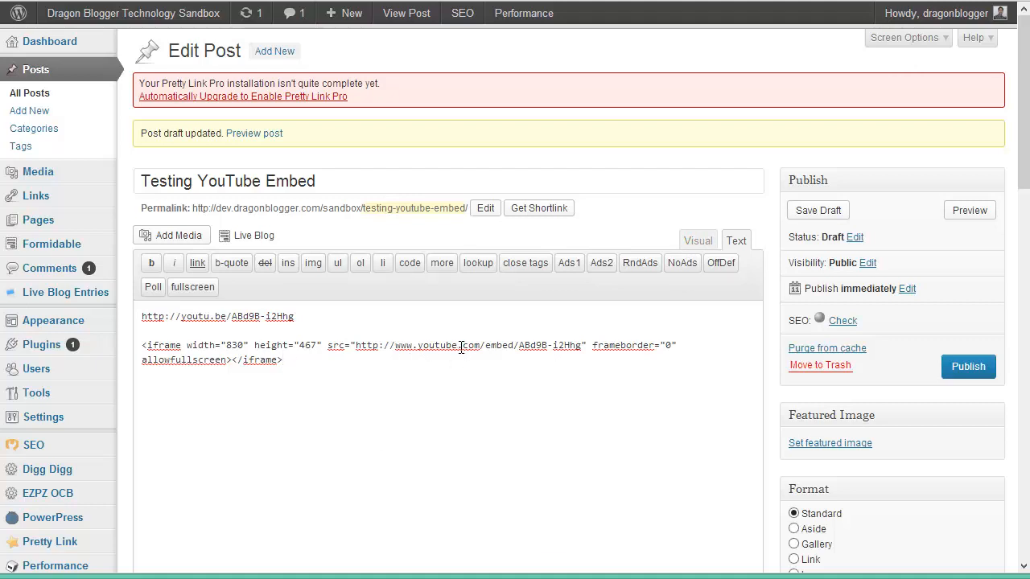
{"action": "mouse_move", "coordinate": [969, 210]}
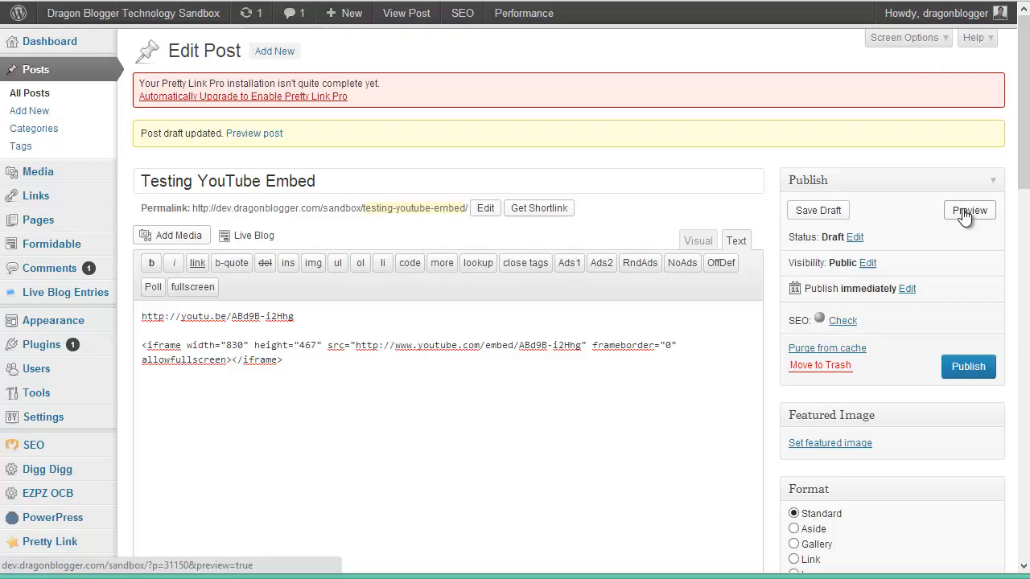
{"action": "left_click", "coordinate": [969, 209]}
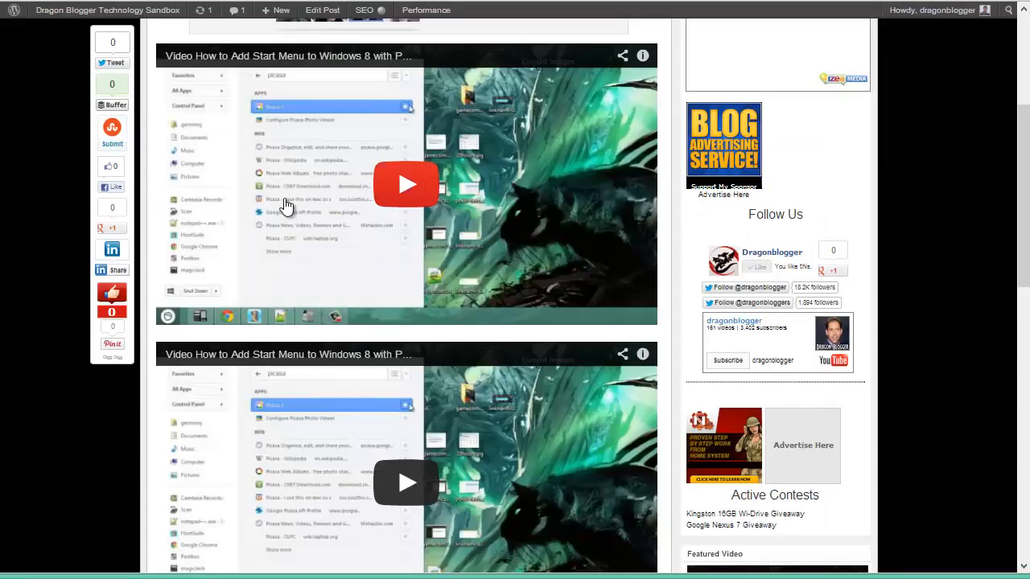
{"action": "scroll", "scroll_direction": "down", "scroll_amount": 3}
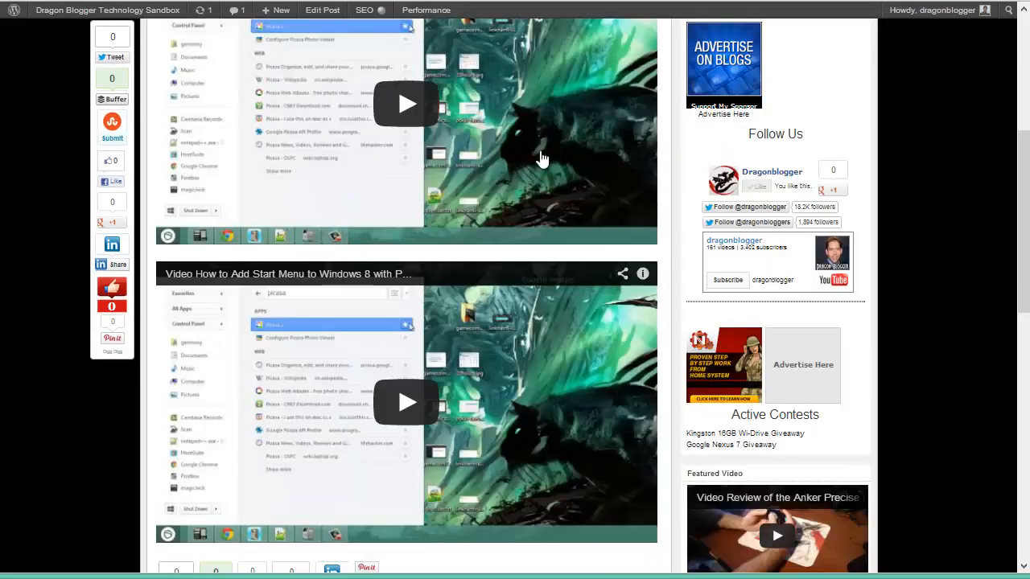
{"action": "scroll", "scroll_direction": "down", "scroll_amount": 3}
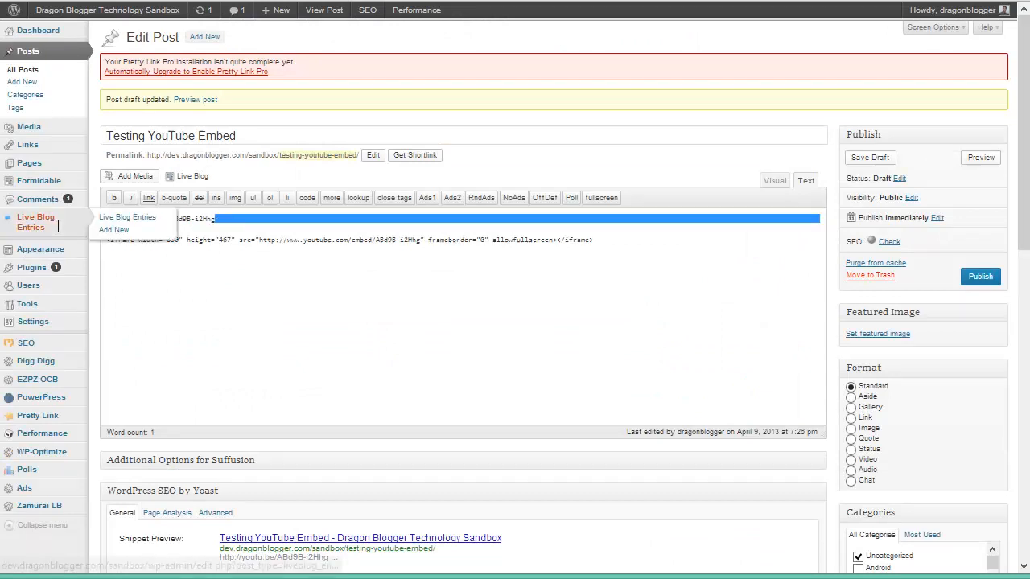
Step: Append ?rel=0&vq=hd1080 to the iframe src address and save the draft
{"action": "left_click", "coordinate": [241, 233]}
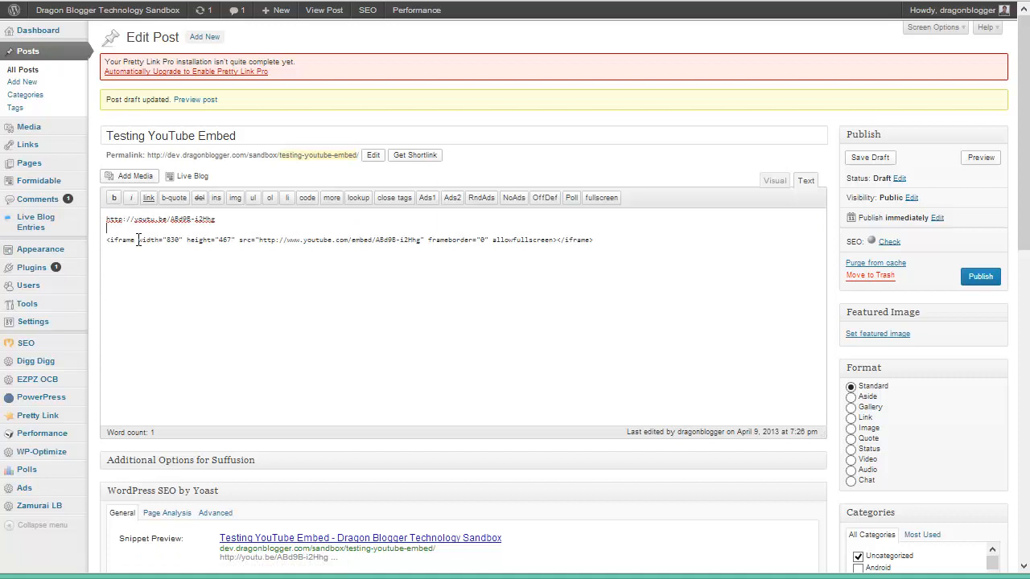
{"action": "mouse_move", "coordinate": [224, 240]}
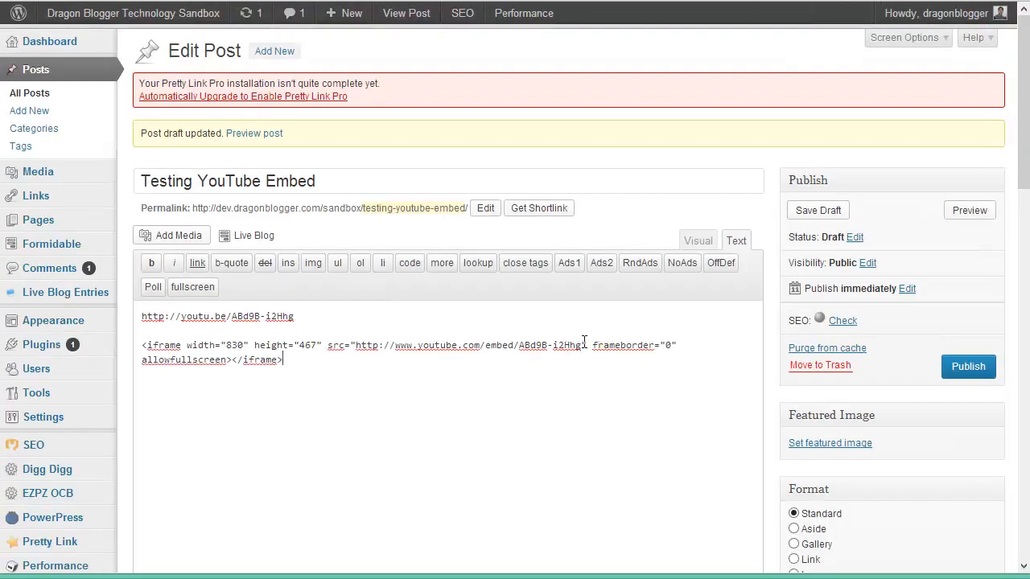
{"action": "mouse_move", "coordinate": [576, 431]}
{"action": "type", "text": "?rel=0"}
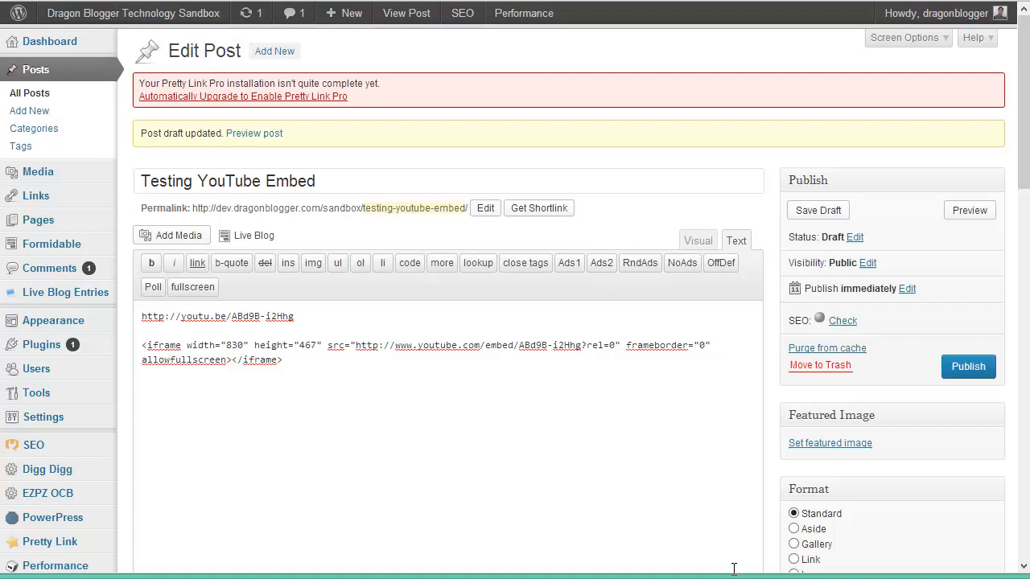
{"action": "type", "text": "&vq=hd108"}
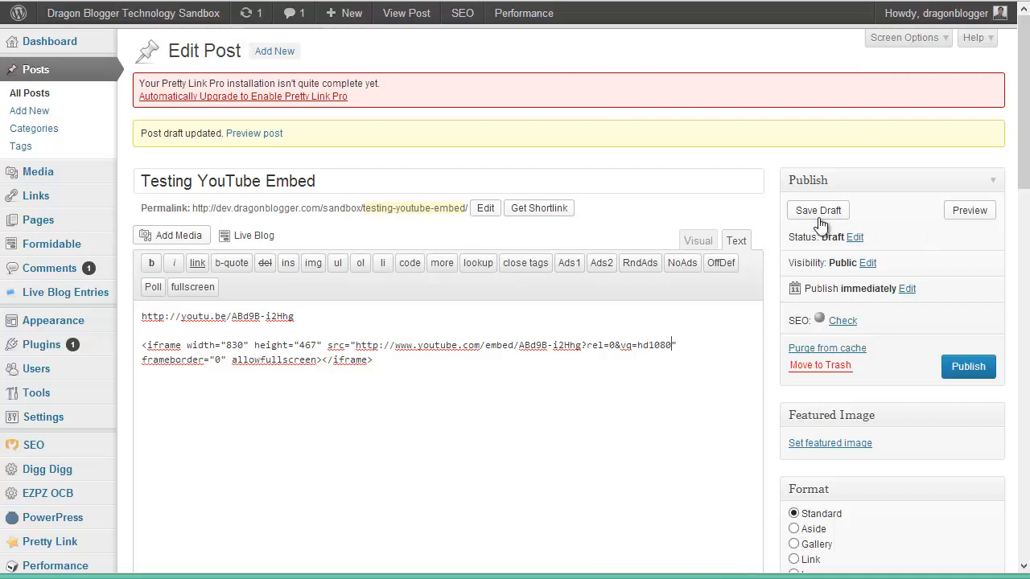
{"action": "left_click", "coordinate": [818, 209]}
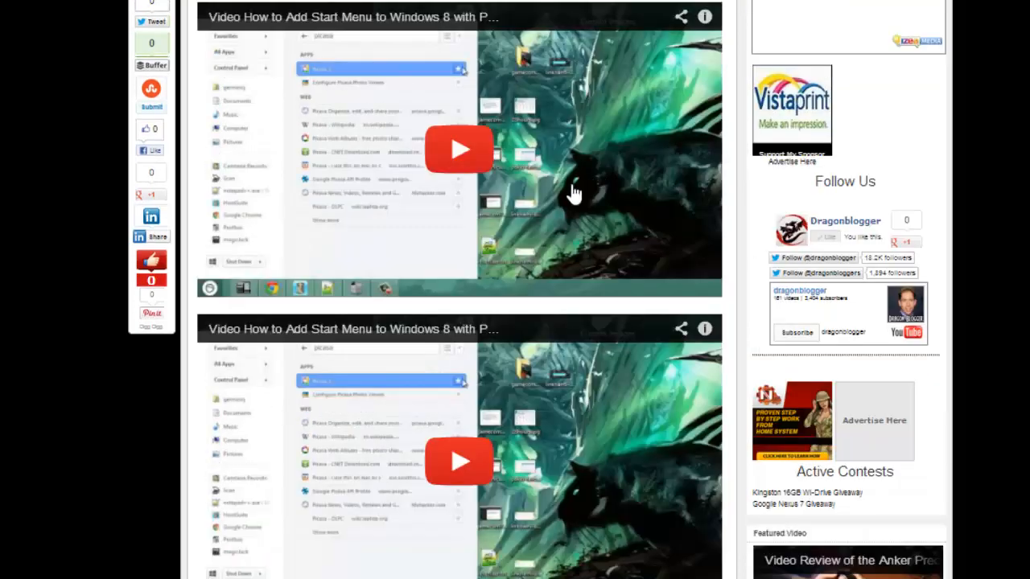
Step: Play both embedded YouTube players in the preview to confirm HD playback
{"action": "left_click", "coordinate": [459, 148]}
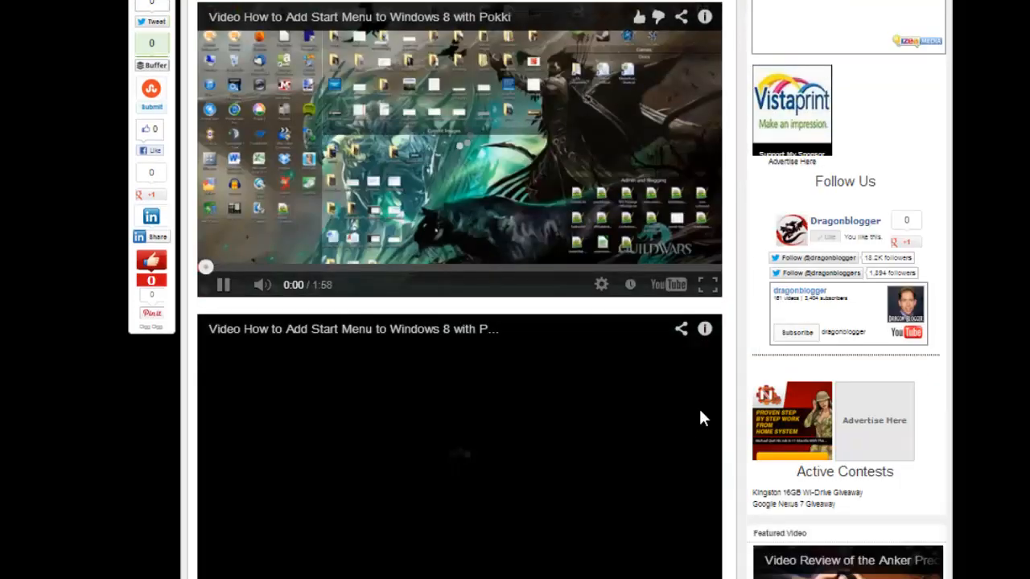
{"action": "scroll", "scroll_direction": "down", "scroll_amount": 3}
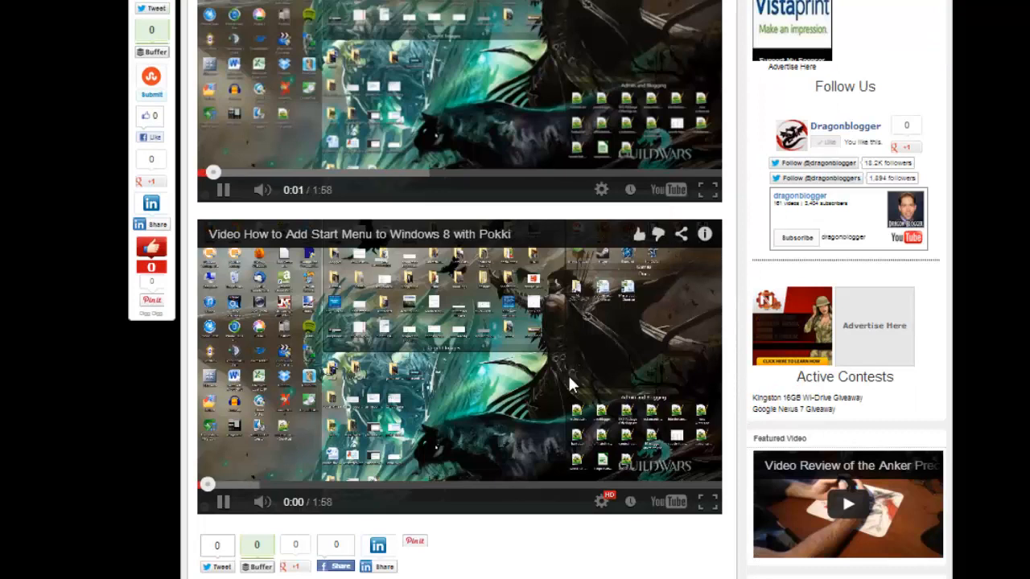
{"action": "left_click", "coordinate": [222, 502]}
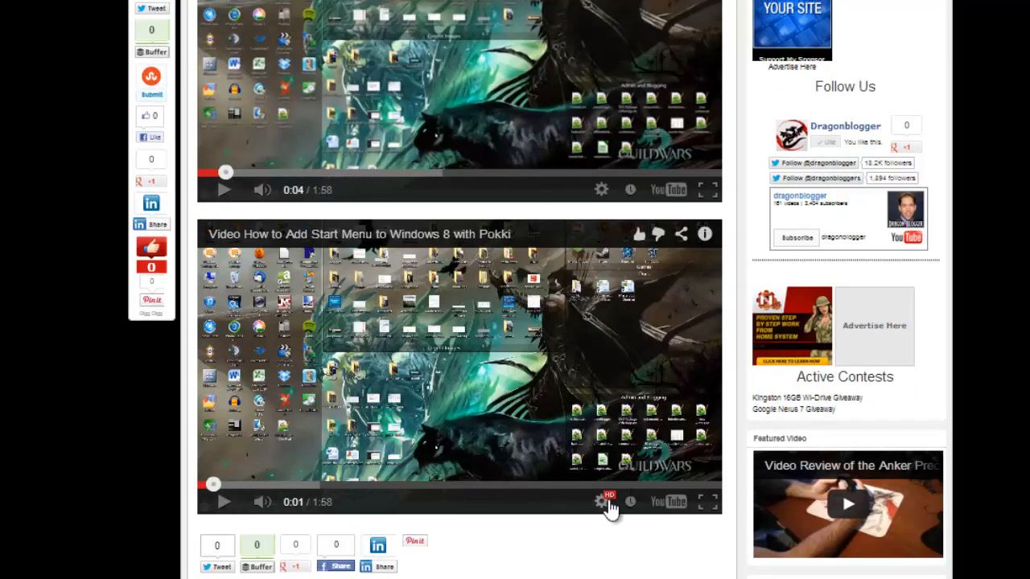
{"action": "mouse_move", "coordinate": [576, 378]}
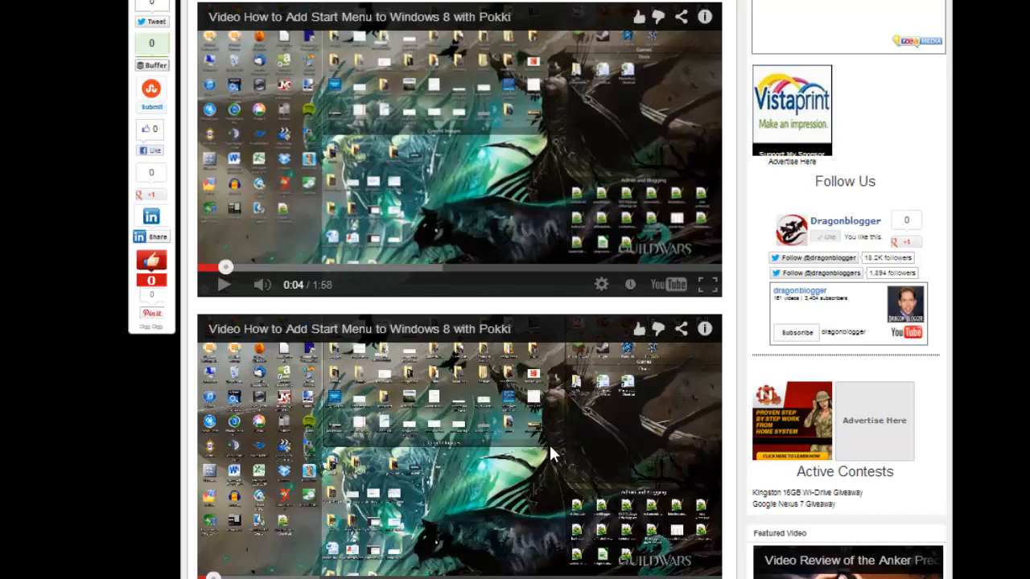
{"action": "mouse_move", "coordinate": [560, 572]}
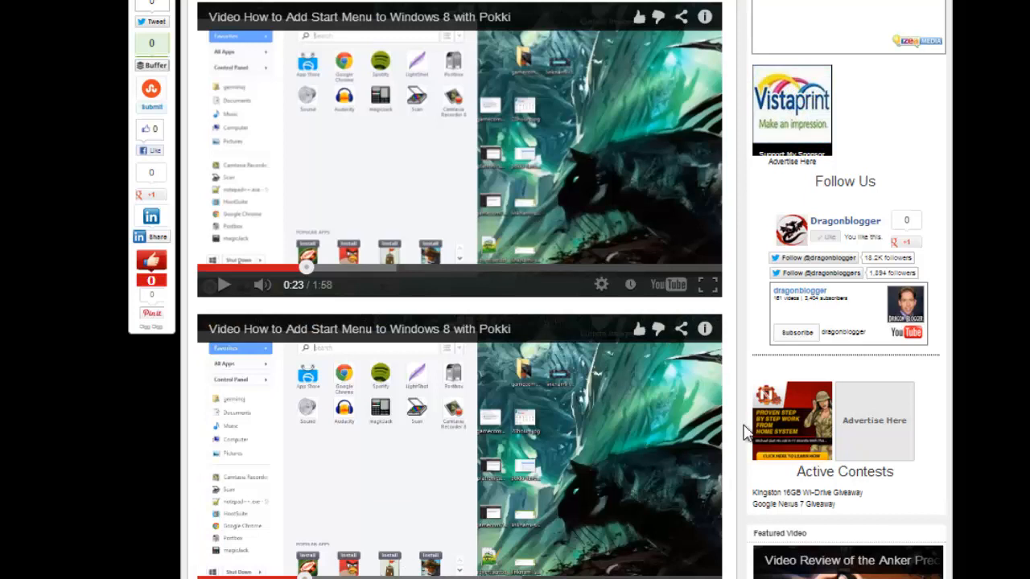
{"action": "mouse_move", "coordinate": [447, 431]}
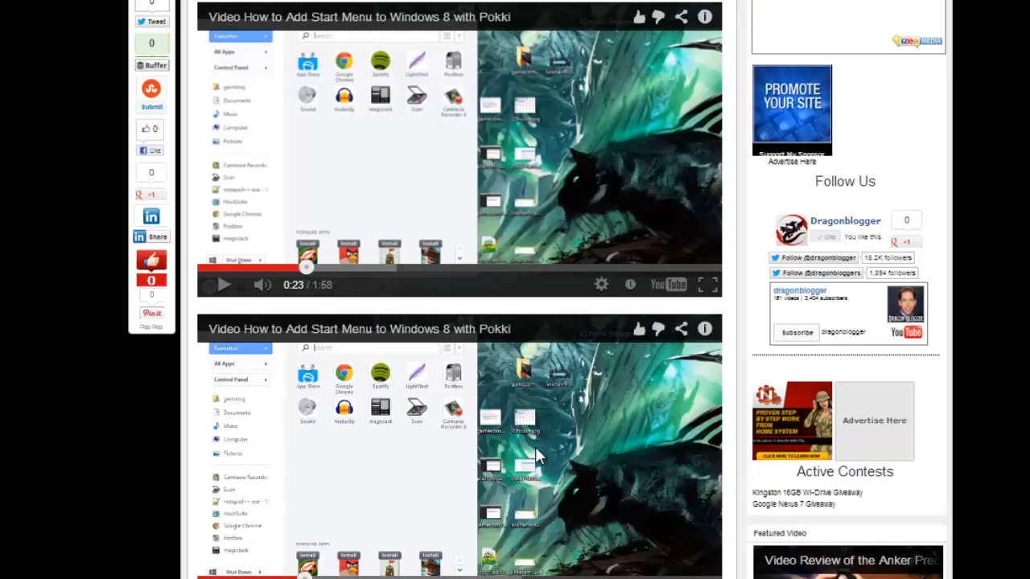
{"action": "mouse_move", "coordinate": [711, 433]}
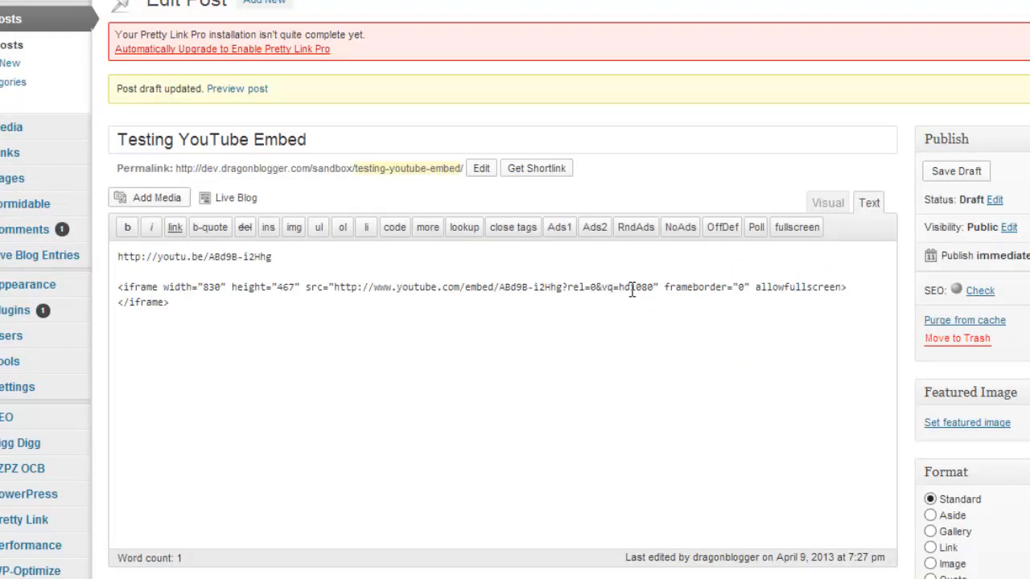
{"action": "mouse_move", "coordinate": [663, 296]}
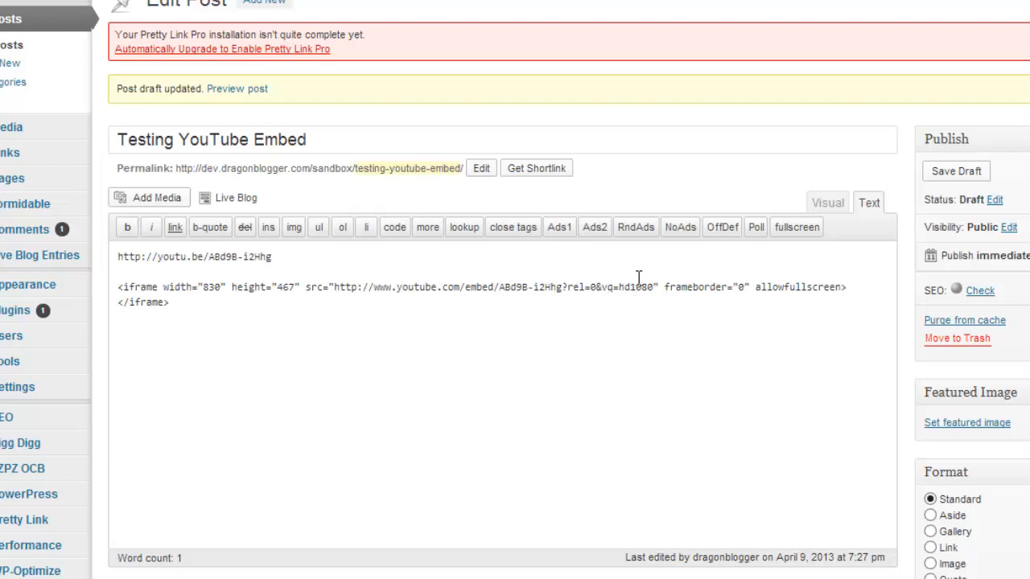
{"action": "mouse_move", "coordinate": [644, 327]}
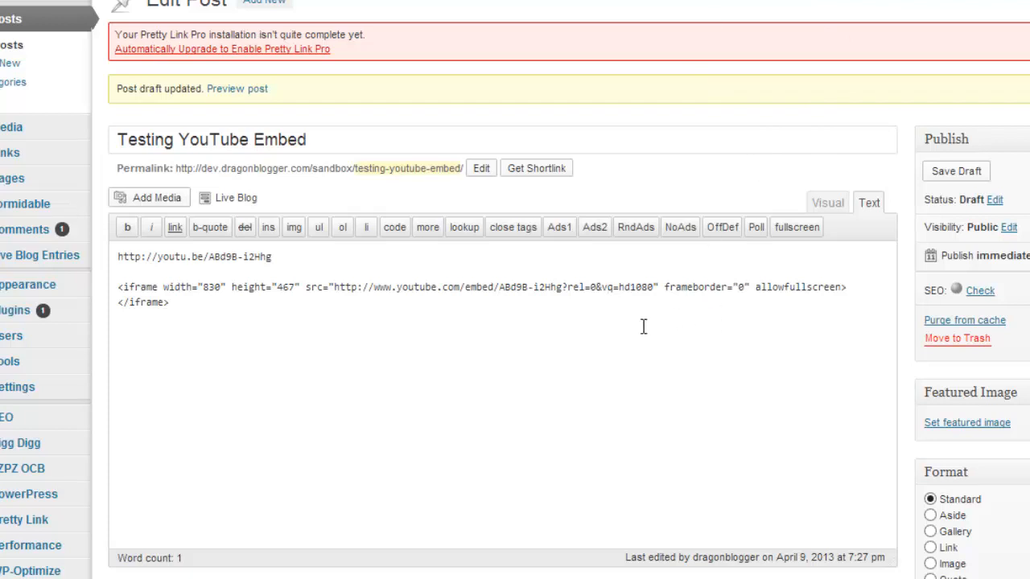
Step: Highlight the hd1080 value in the iframe src back in the post editor
{"action": "double_click", "coordinate": [637, 286]}
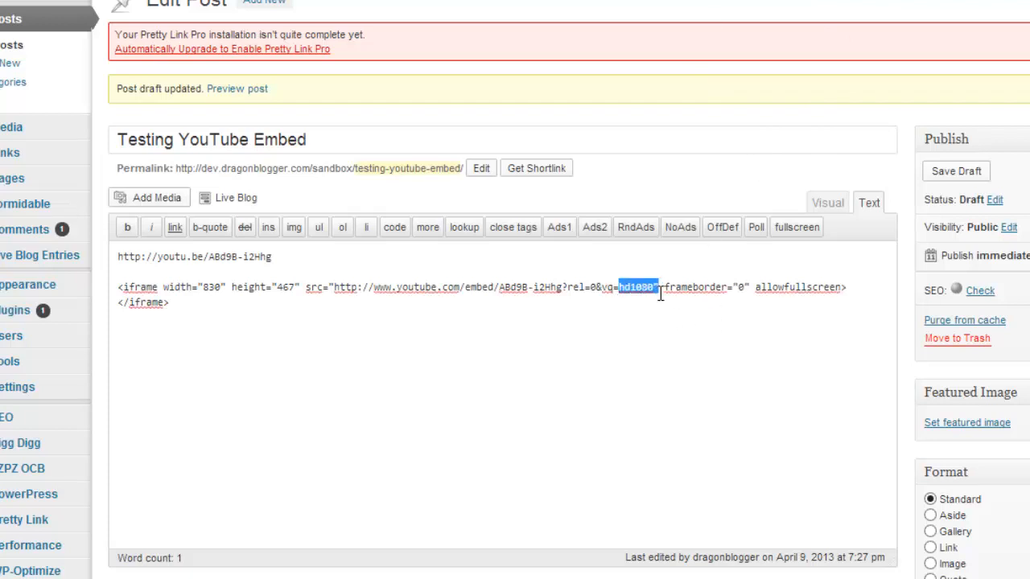